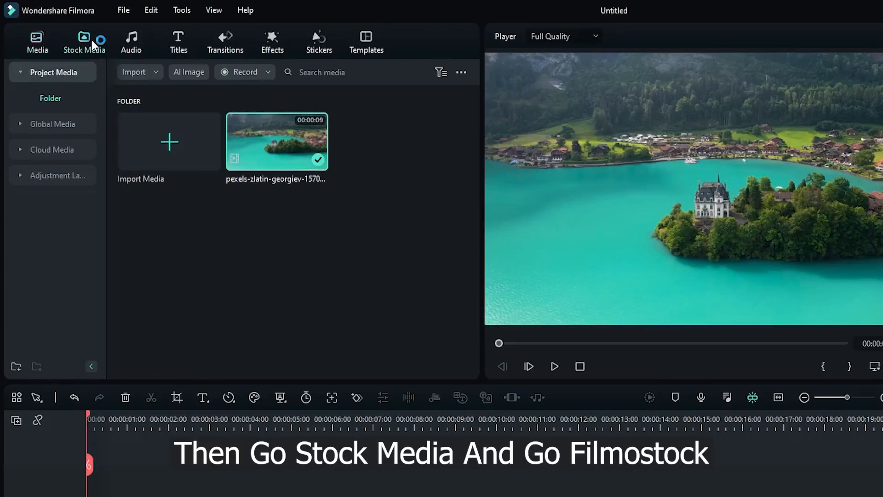
Step: Add the Orange solid colour from Filmstock to track 2 and stretch it to the lake clip's length
left_click(83, 42)
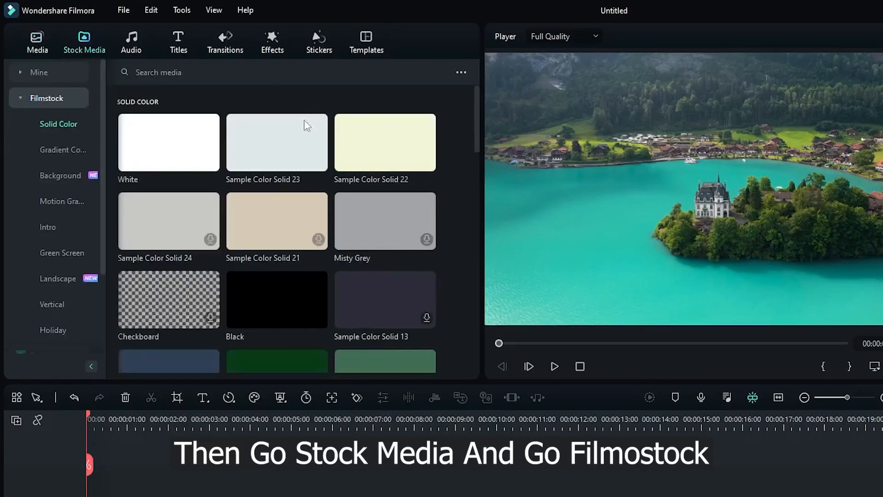
scroll("down", 3)
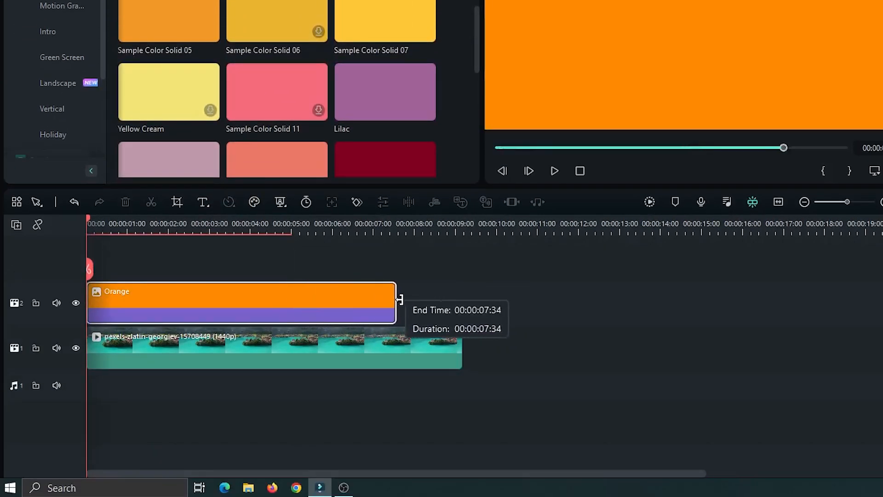
left_click_drag(397, 303, 462, 302)
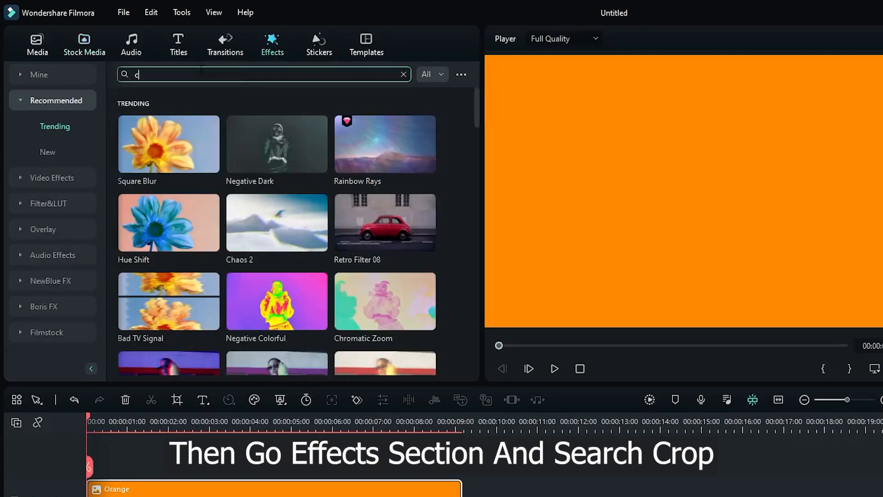
Step: Search effects for 'crop' and apply the Crop effect to the Orange clip
type("crop")
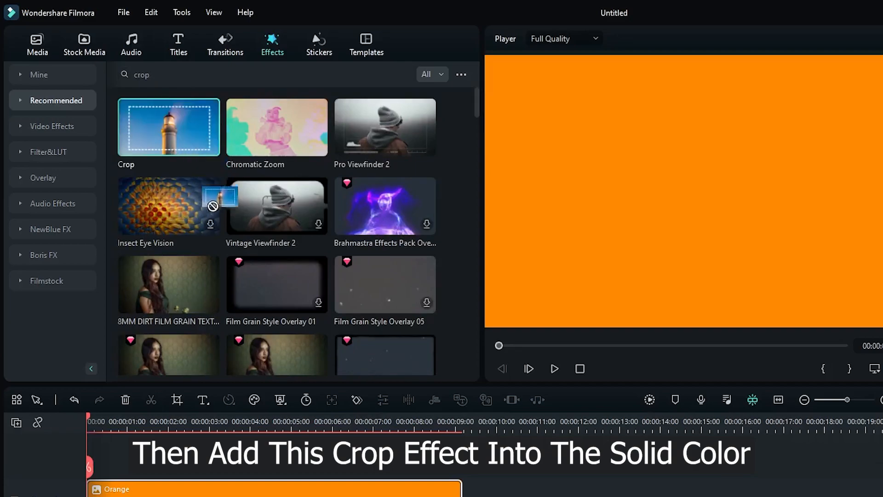
scroll("down", 3)
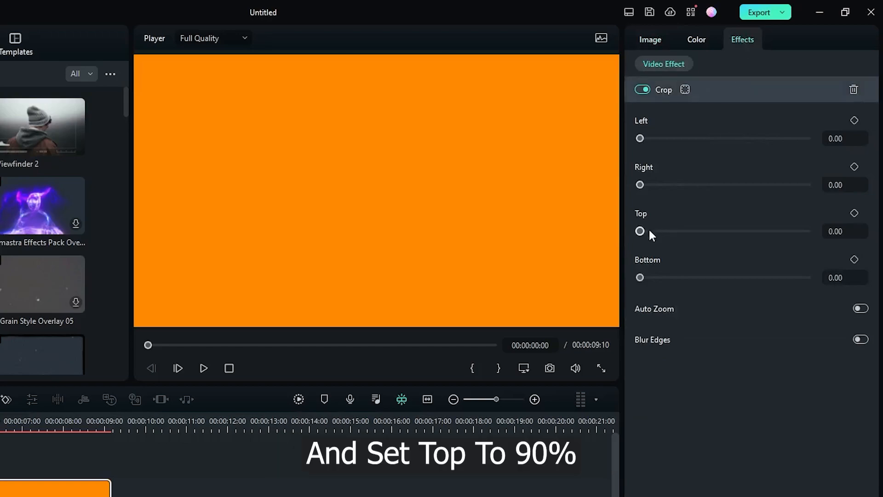
Step: Set Crop Top to 90 and crop the orange bar fully from the right
left_click(844, 231)
type("90")
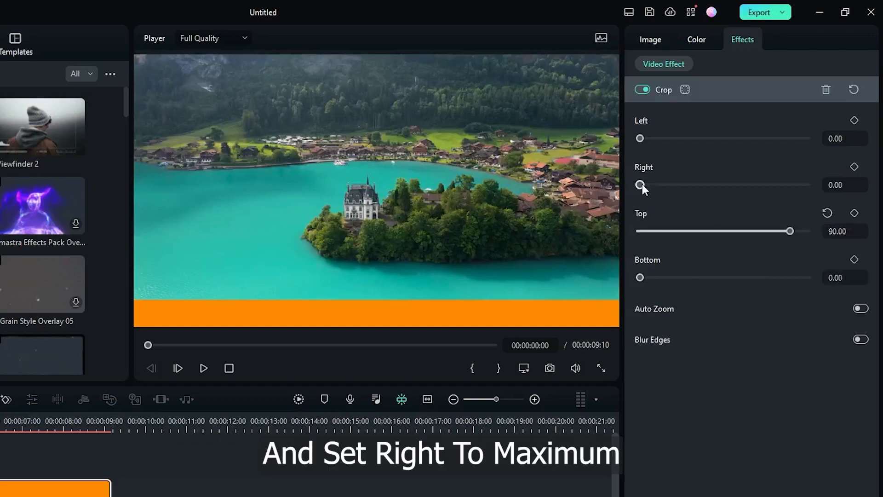
left_click_drag(640, 185, 808, 185)
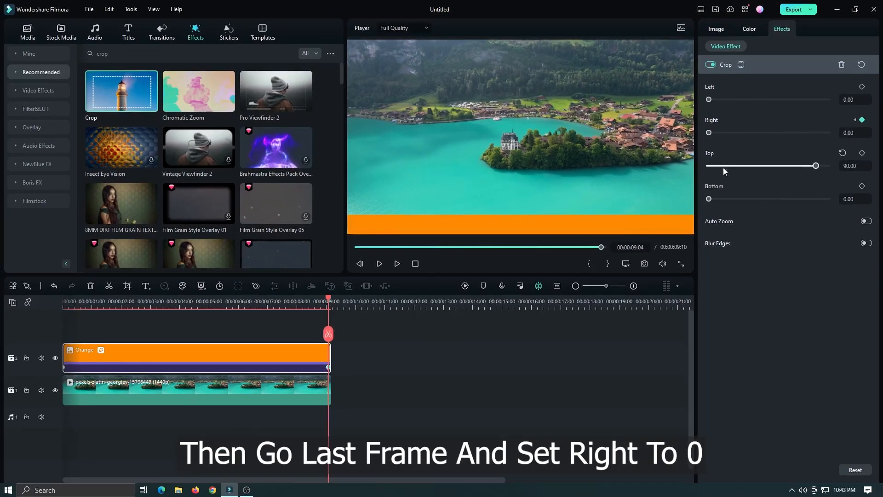
Step: Add a Crop Right keyframe of 0 at the clip's last frame
left_click(359, 264)
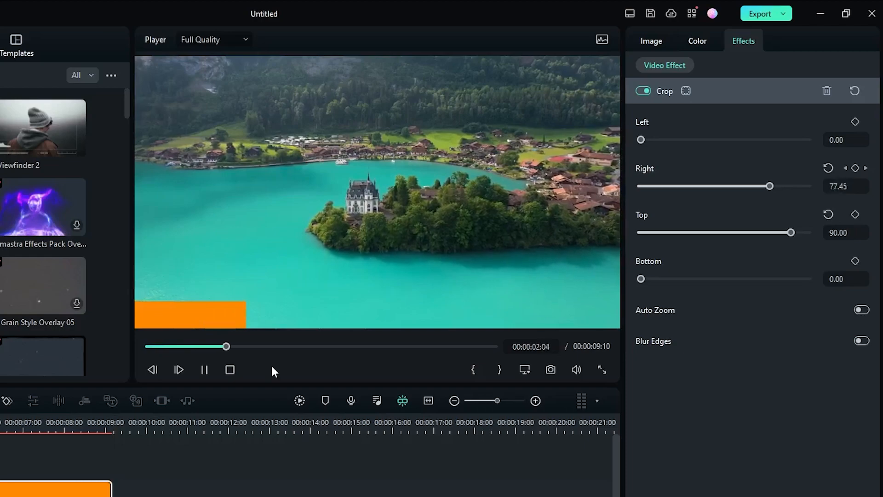
left_click_drag(770, 186, 733, 185)
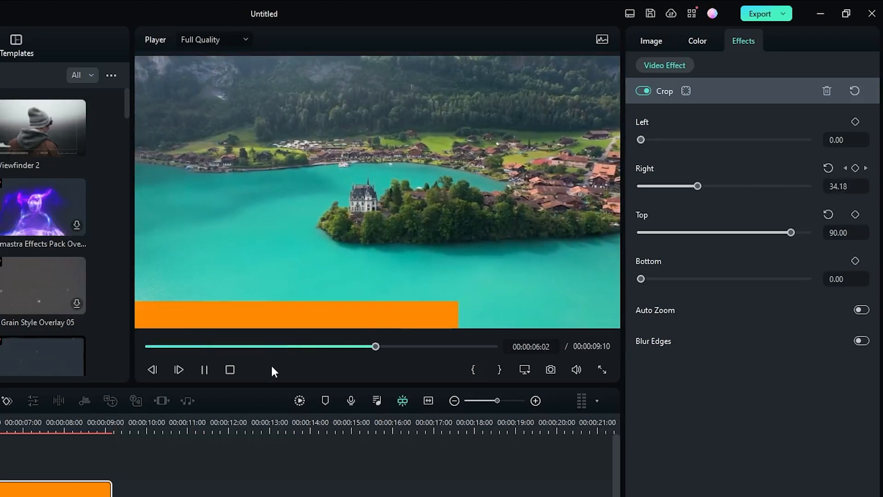
left_click_drag(681, 186, 652, 186)
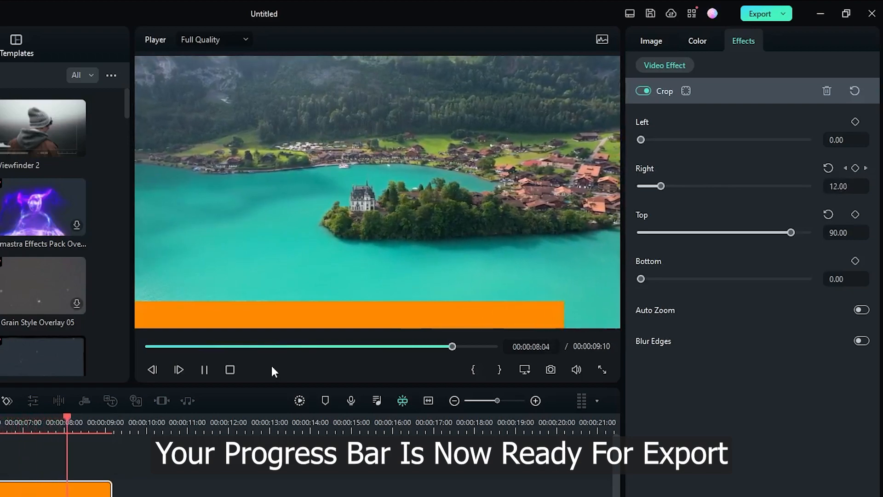